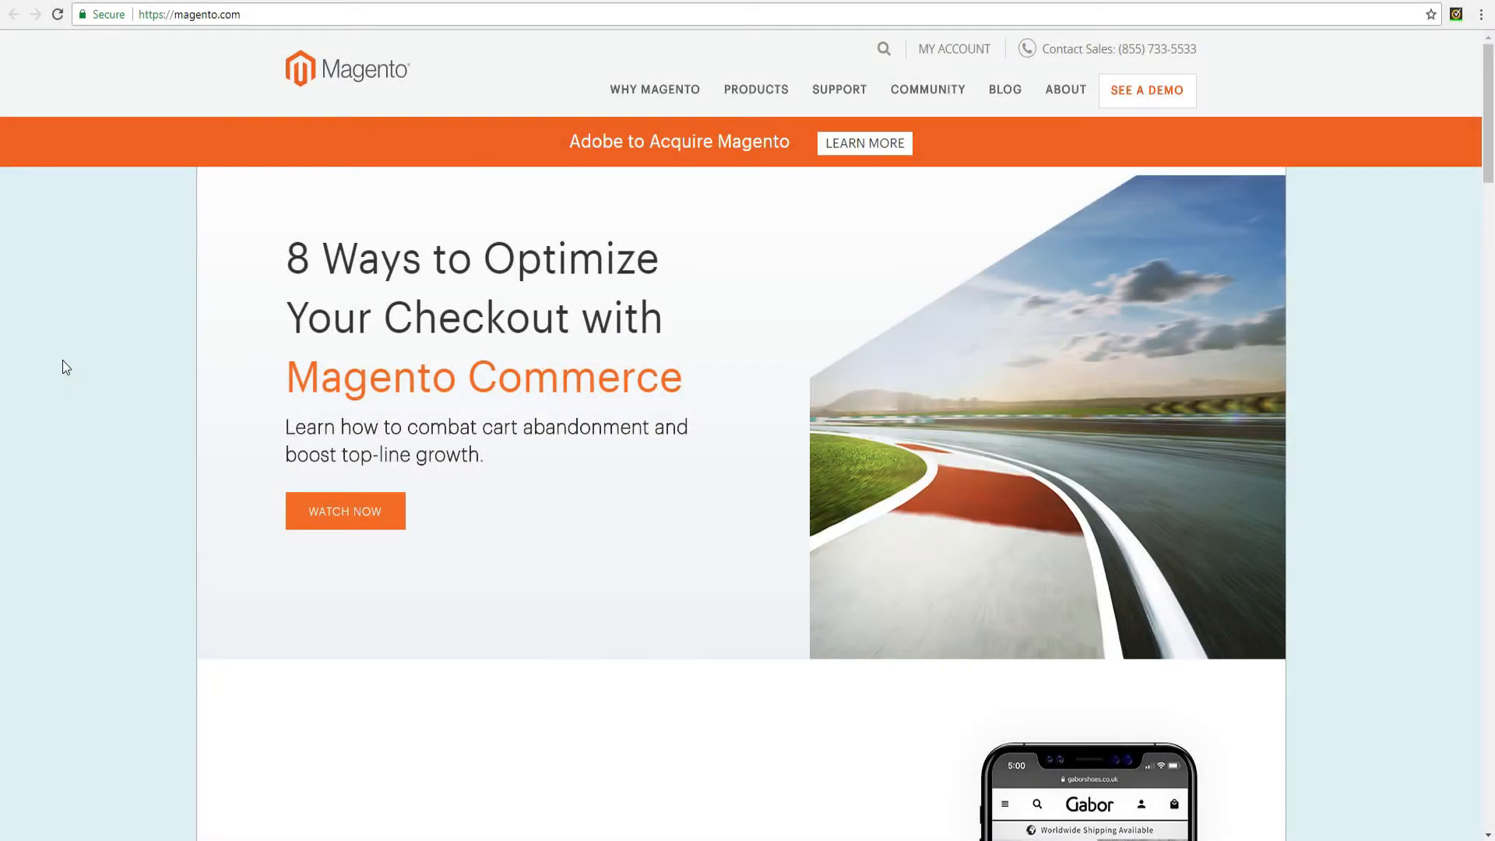
Scroll past the Gabor and Intelligentsia stories to the Magento Clients logos and testimonial
scroll(down, 3)
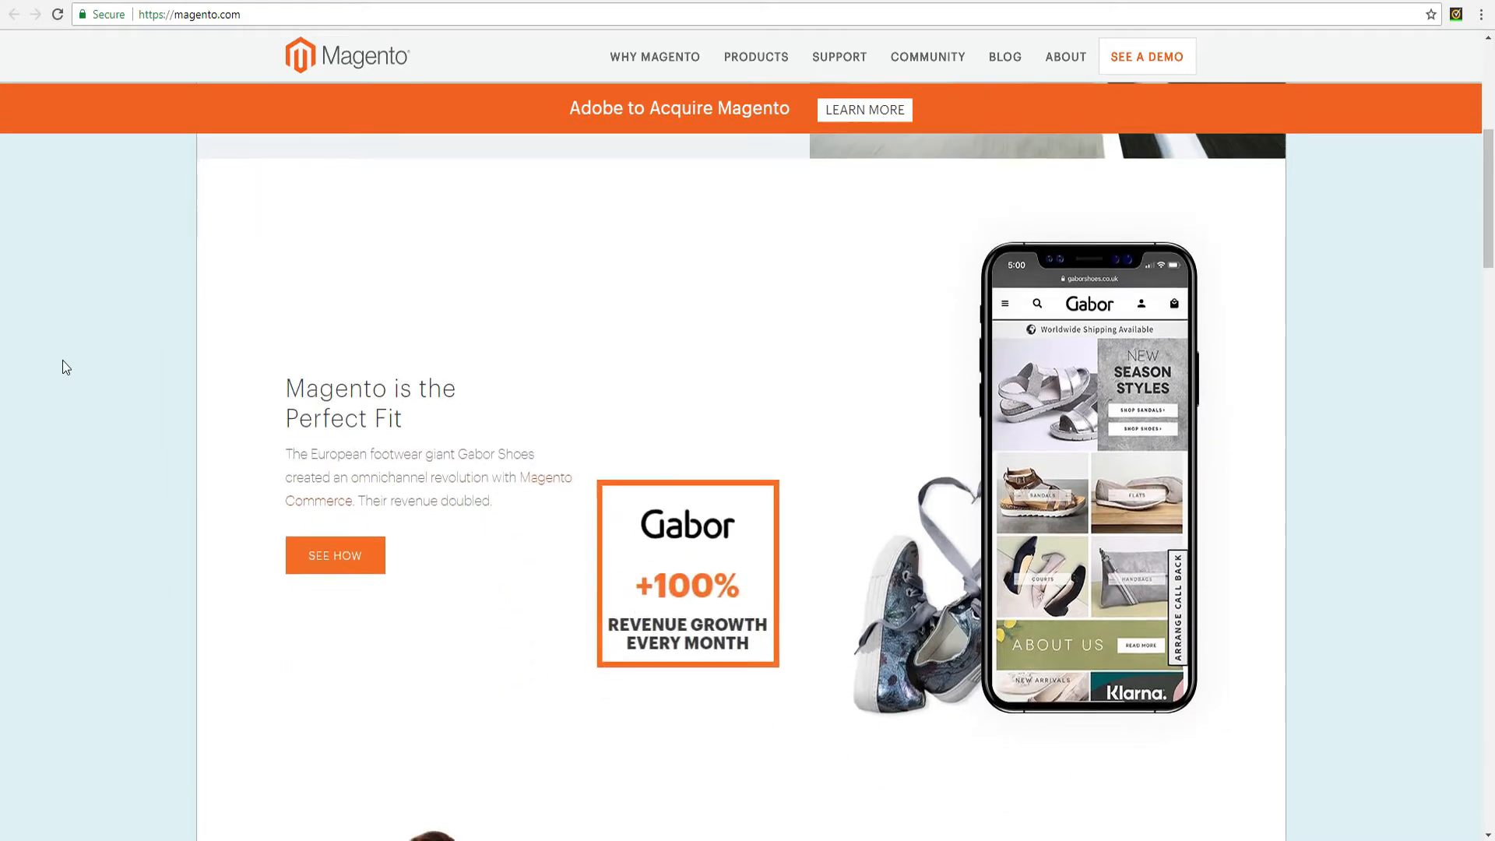
scroll(down, 3)
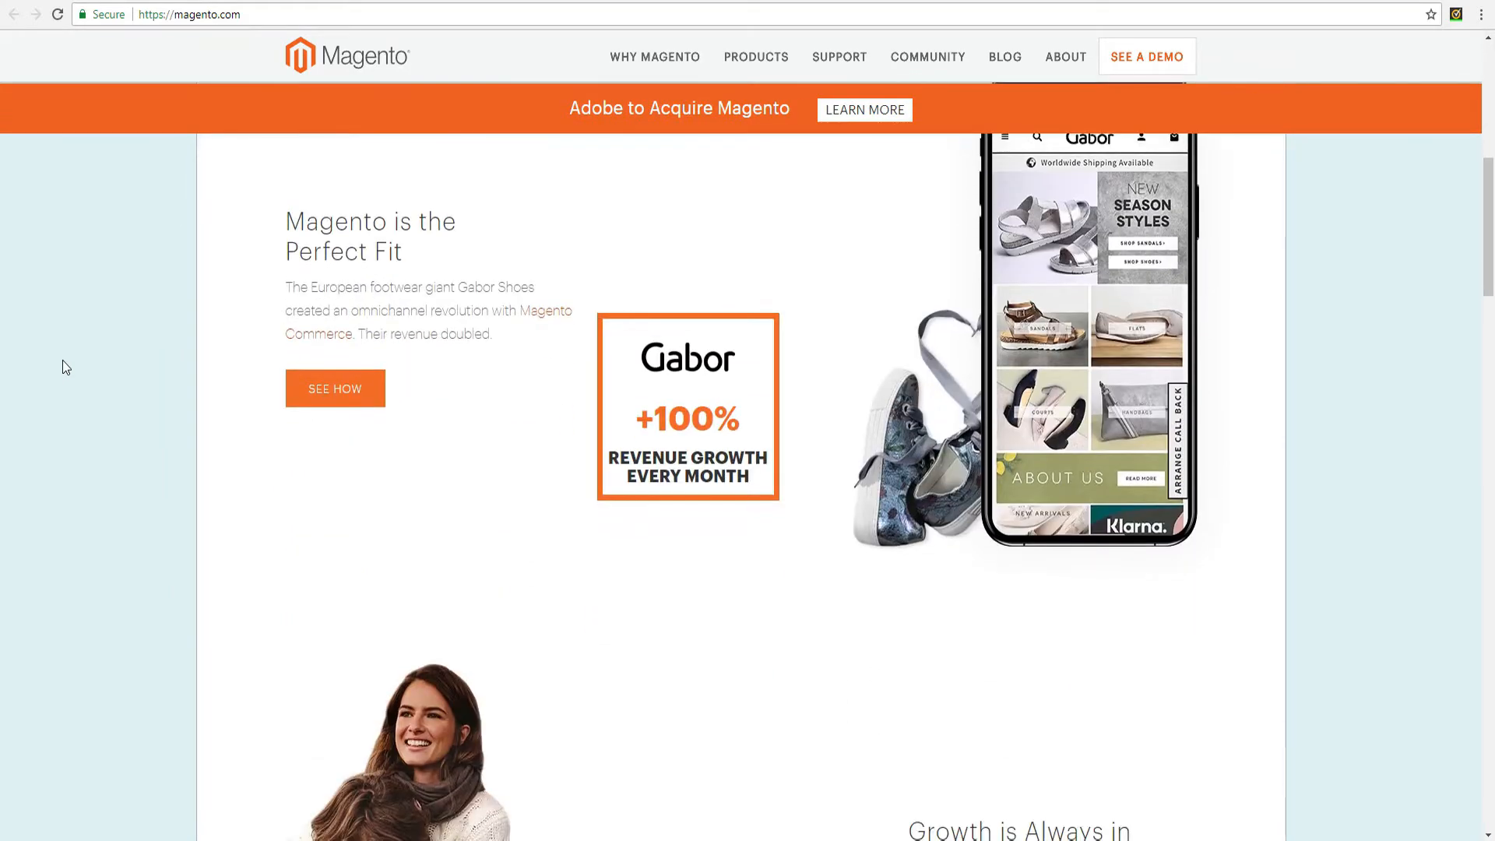
scroll(down, 3)
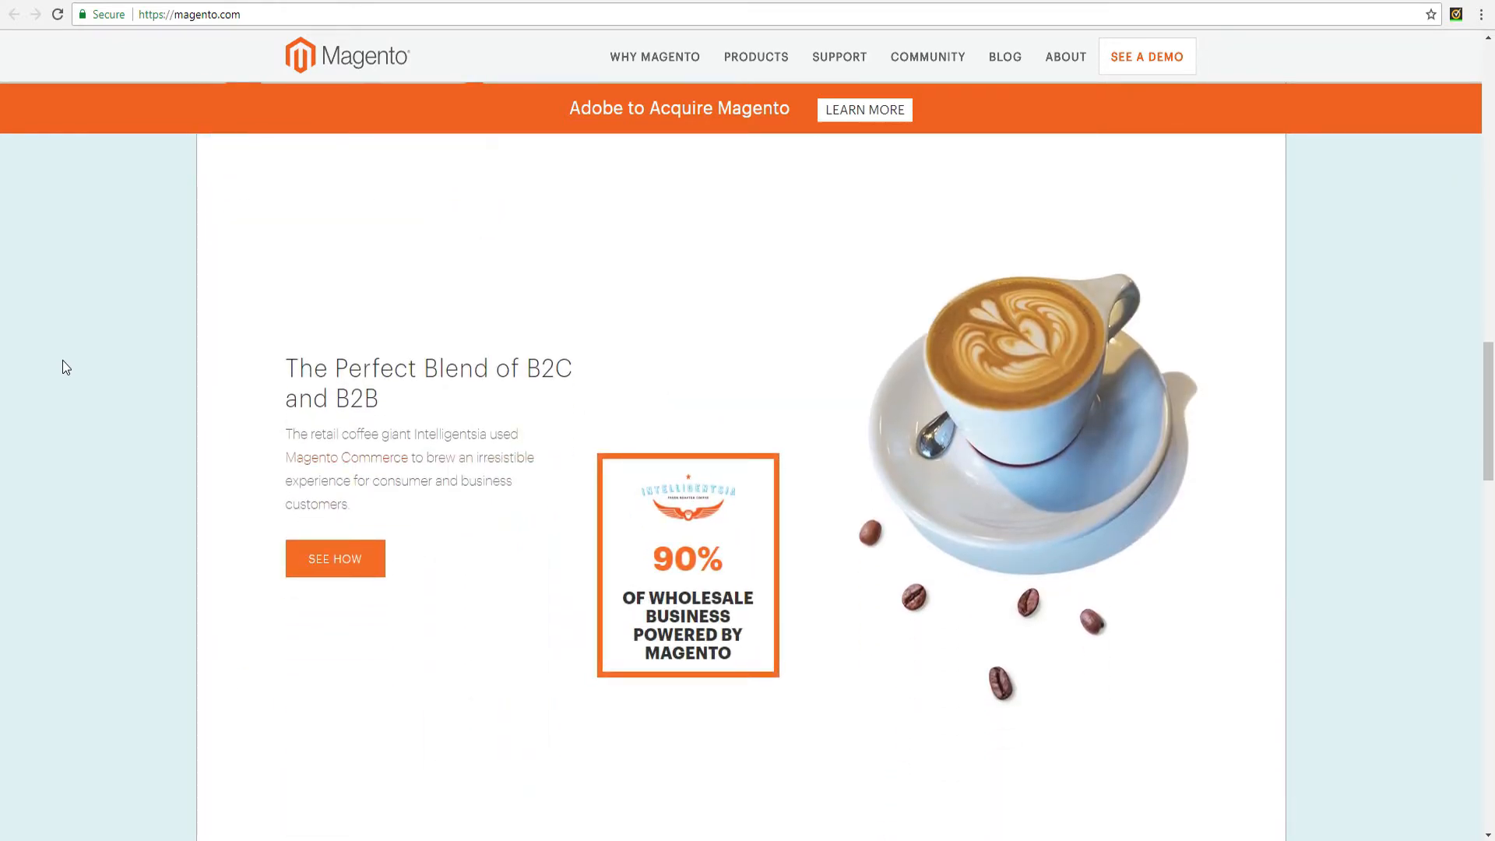
scroll(down, 3)
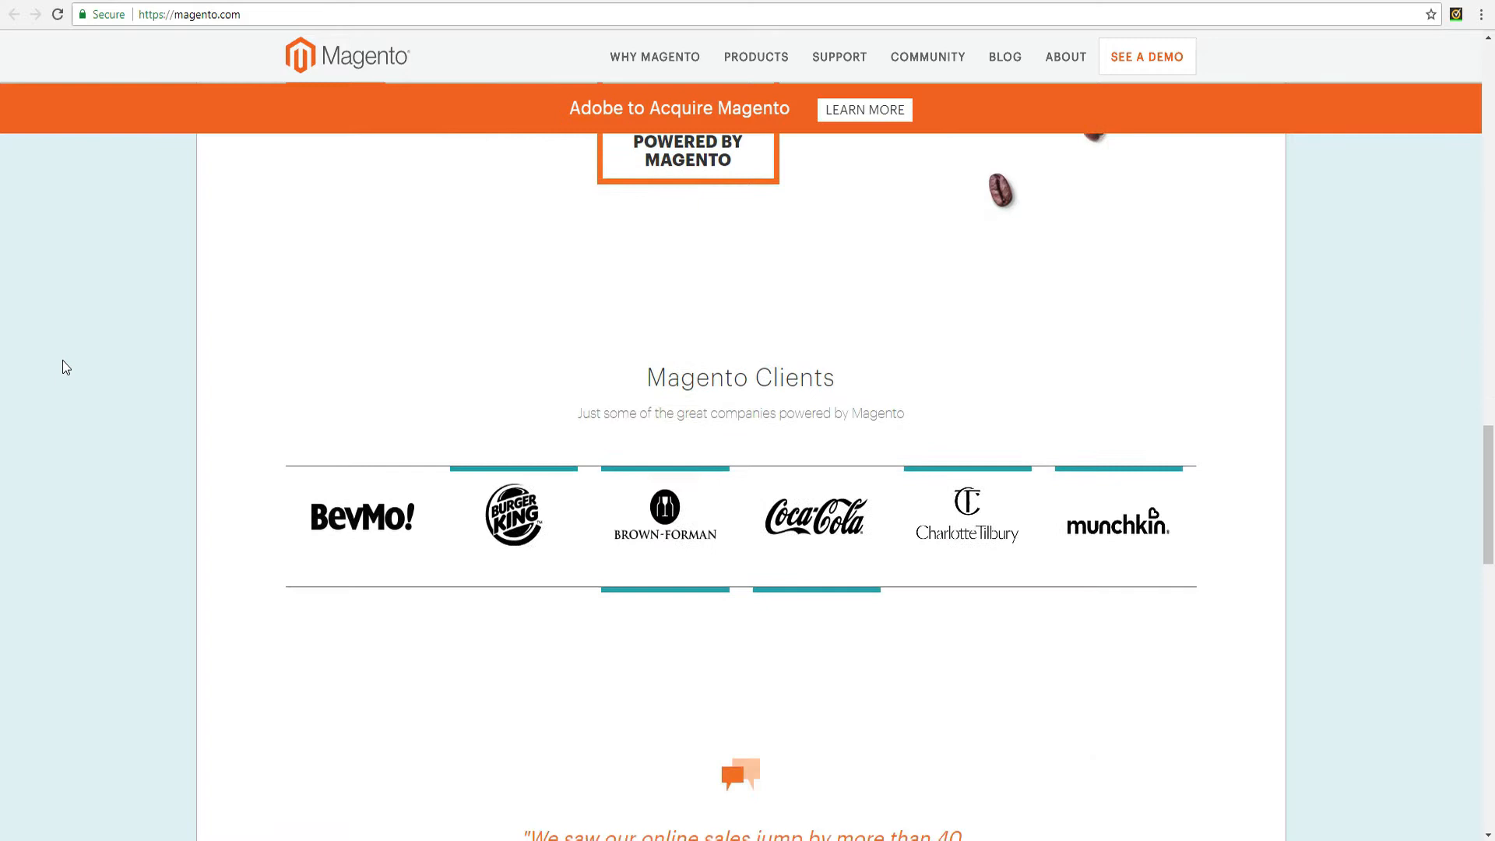
scroll(down, 3)
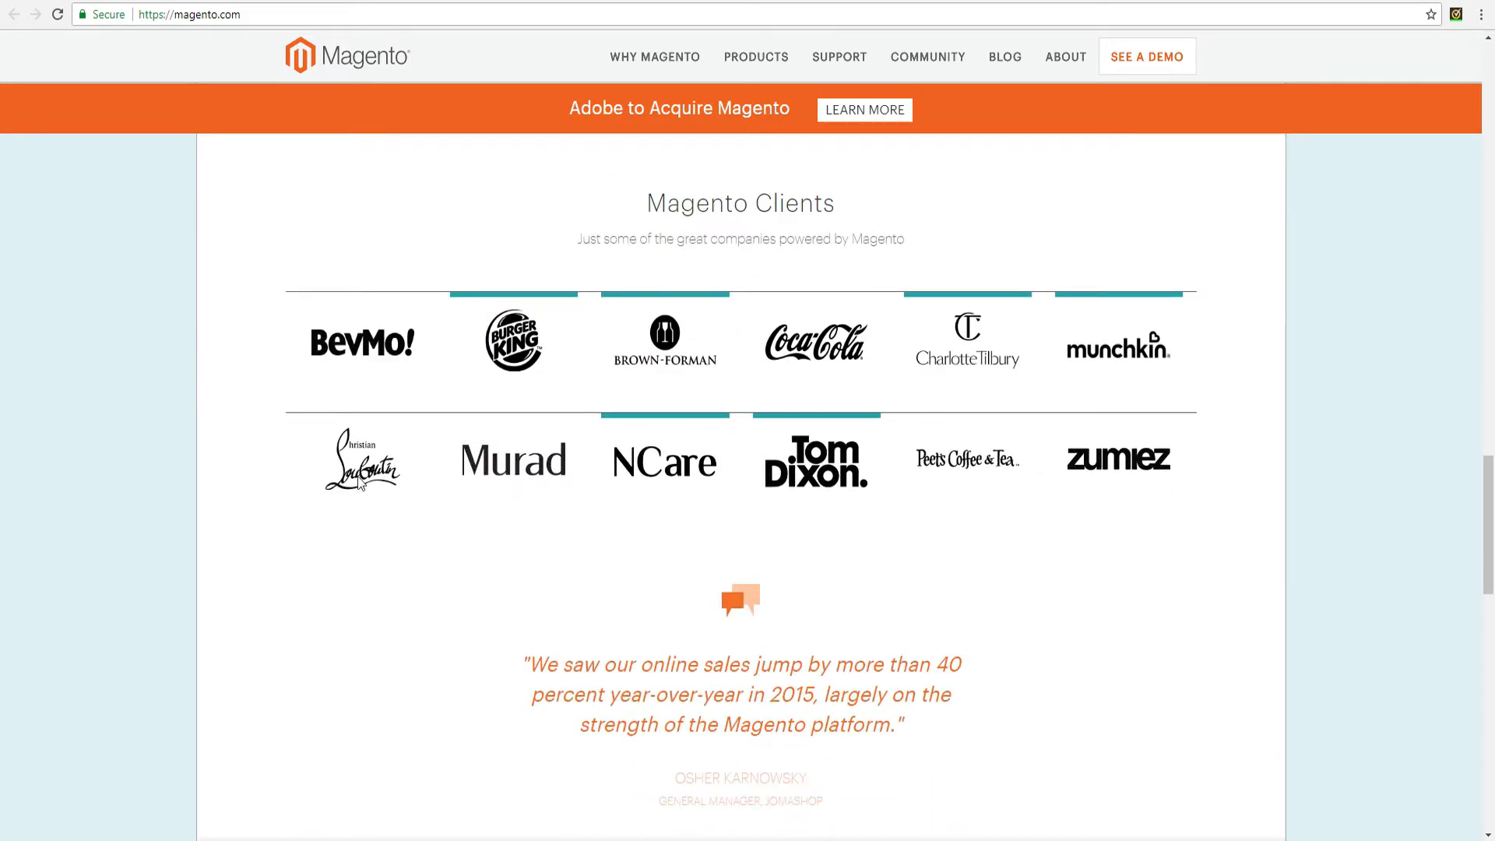
mouse_move(233, 600)
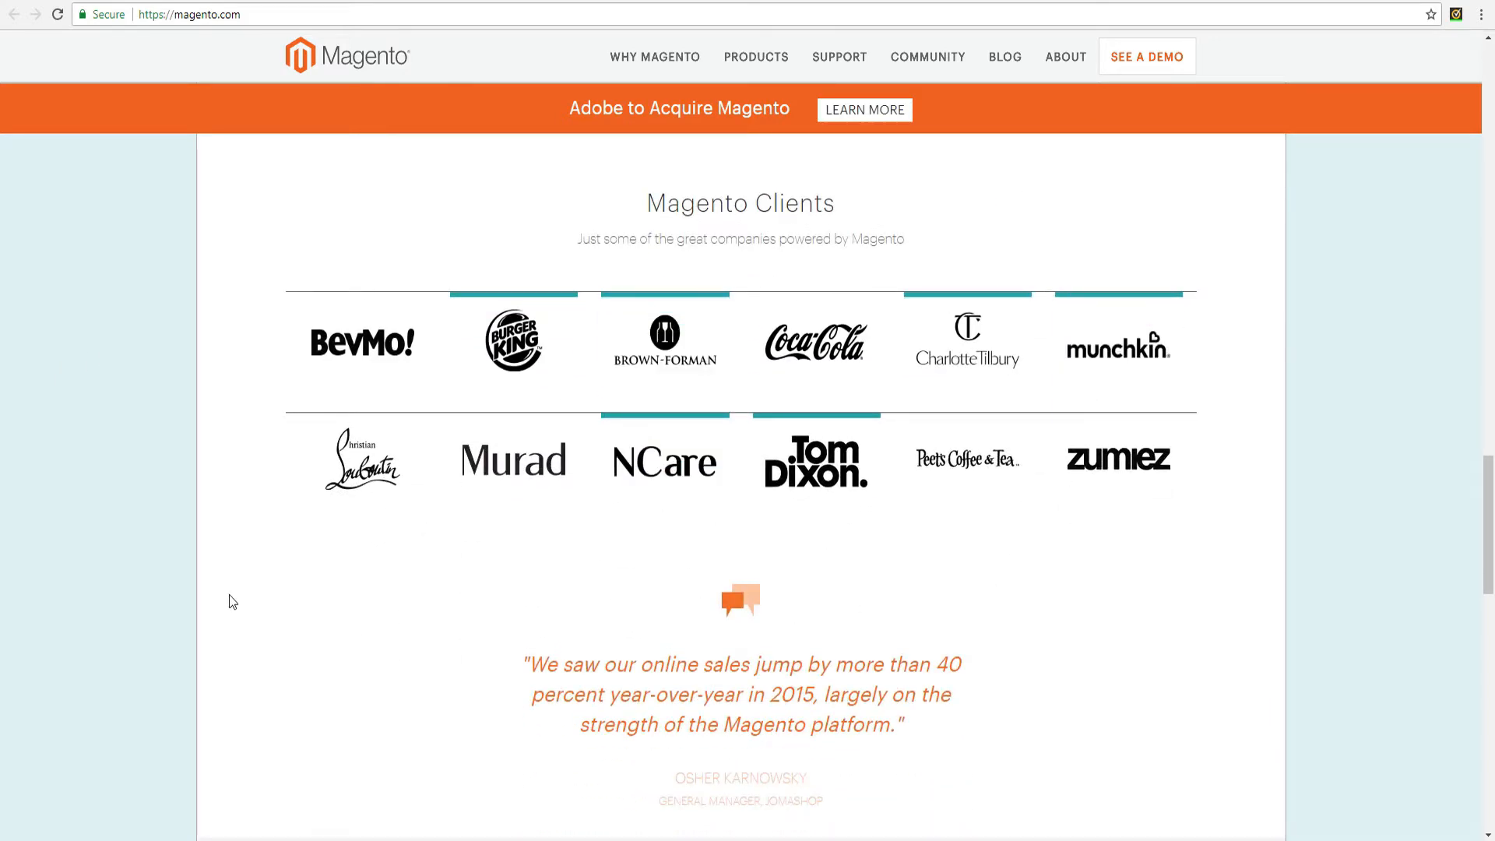
scroll(down, 3)
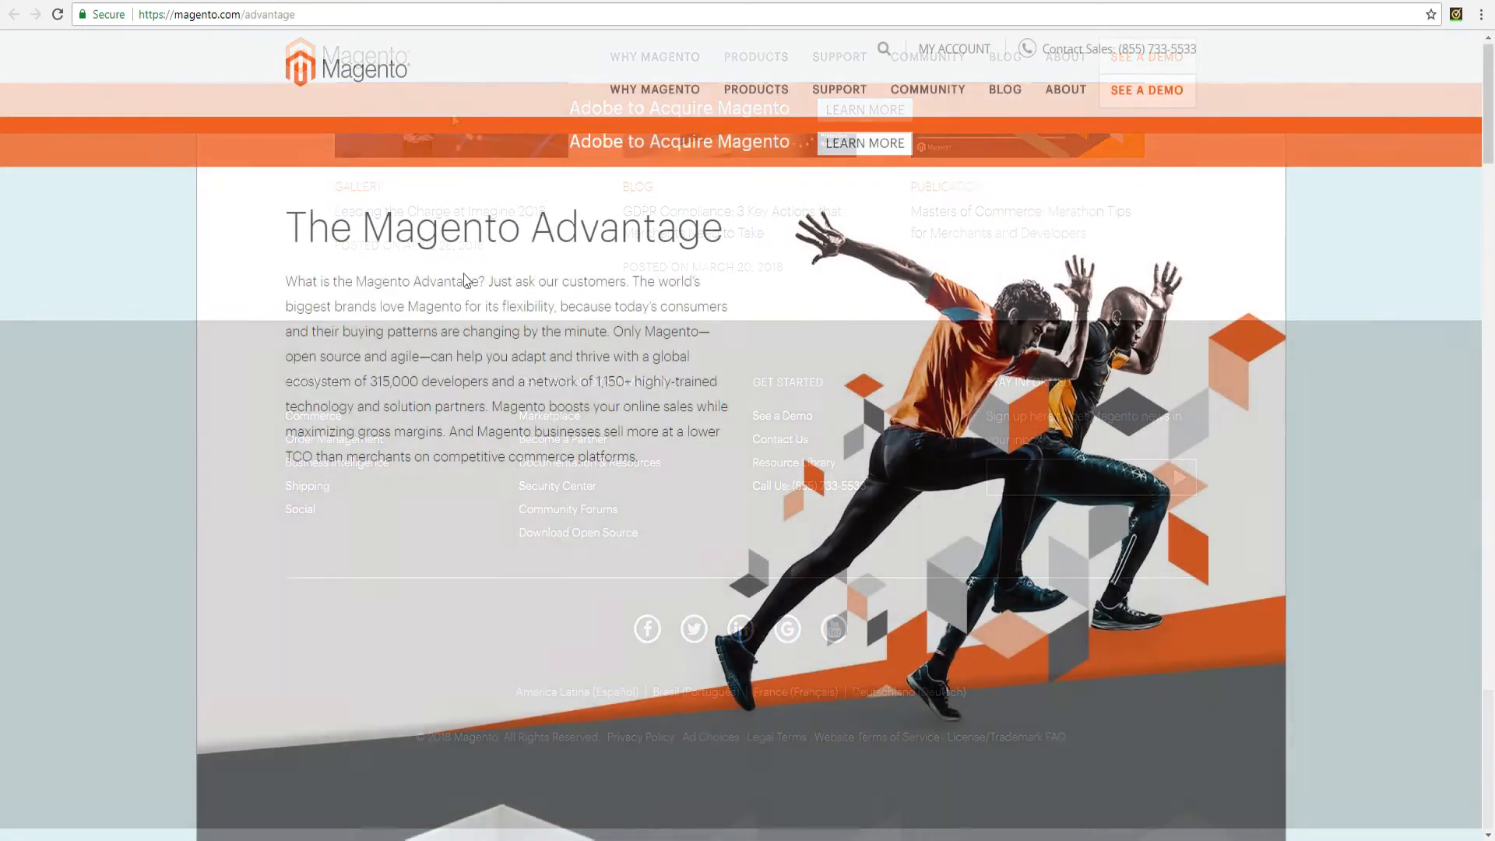
Scroll through the Advantage page's flexibility, innovators, marketplace and partners sections
scroll(down, 3)
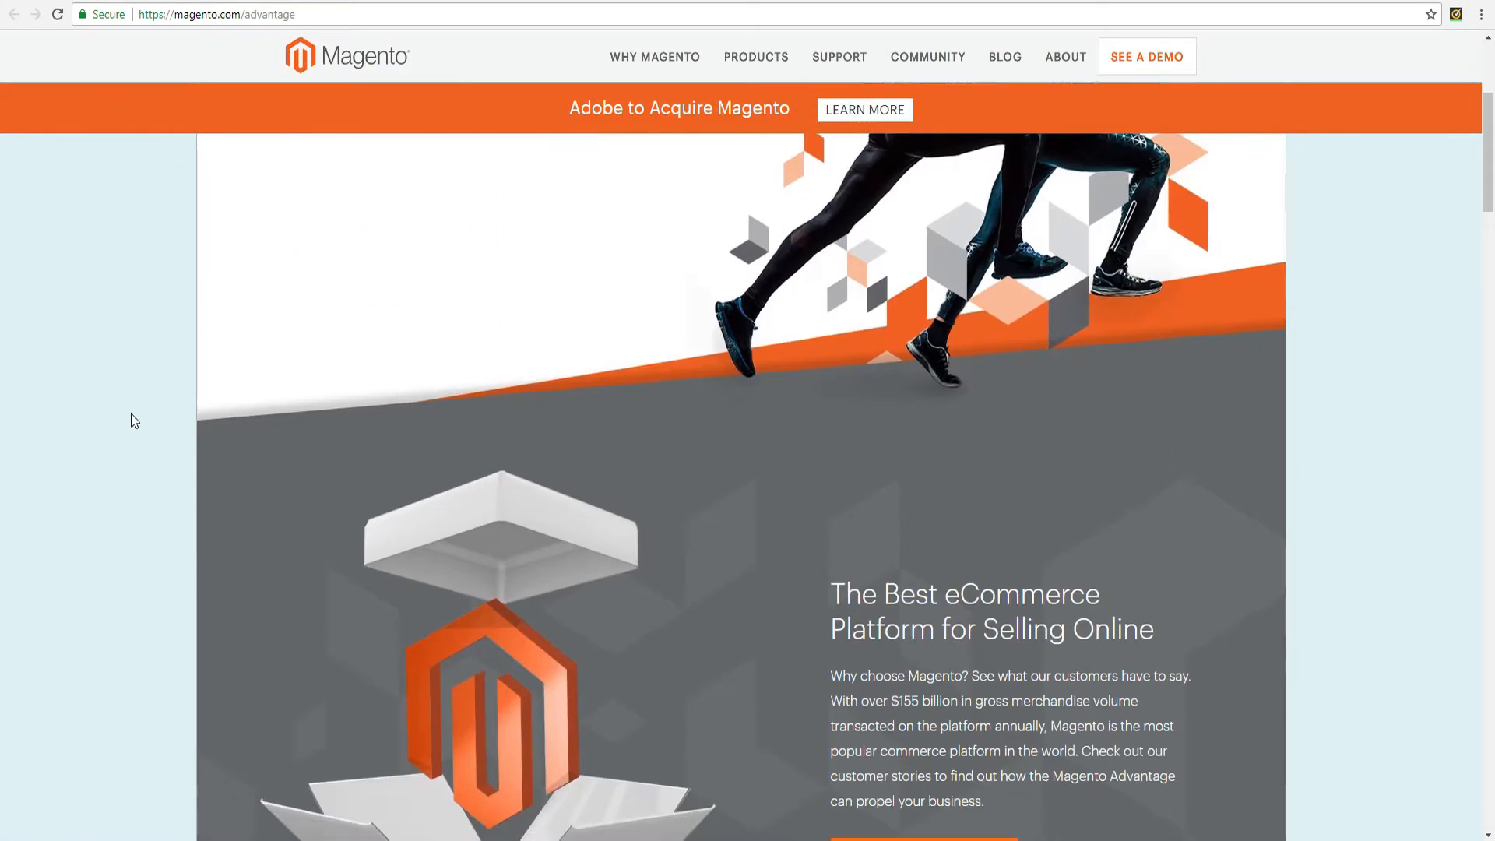
scroll(down, 3)
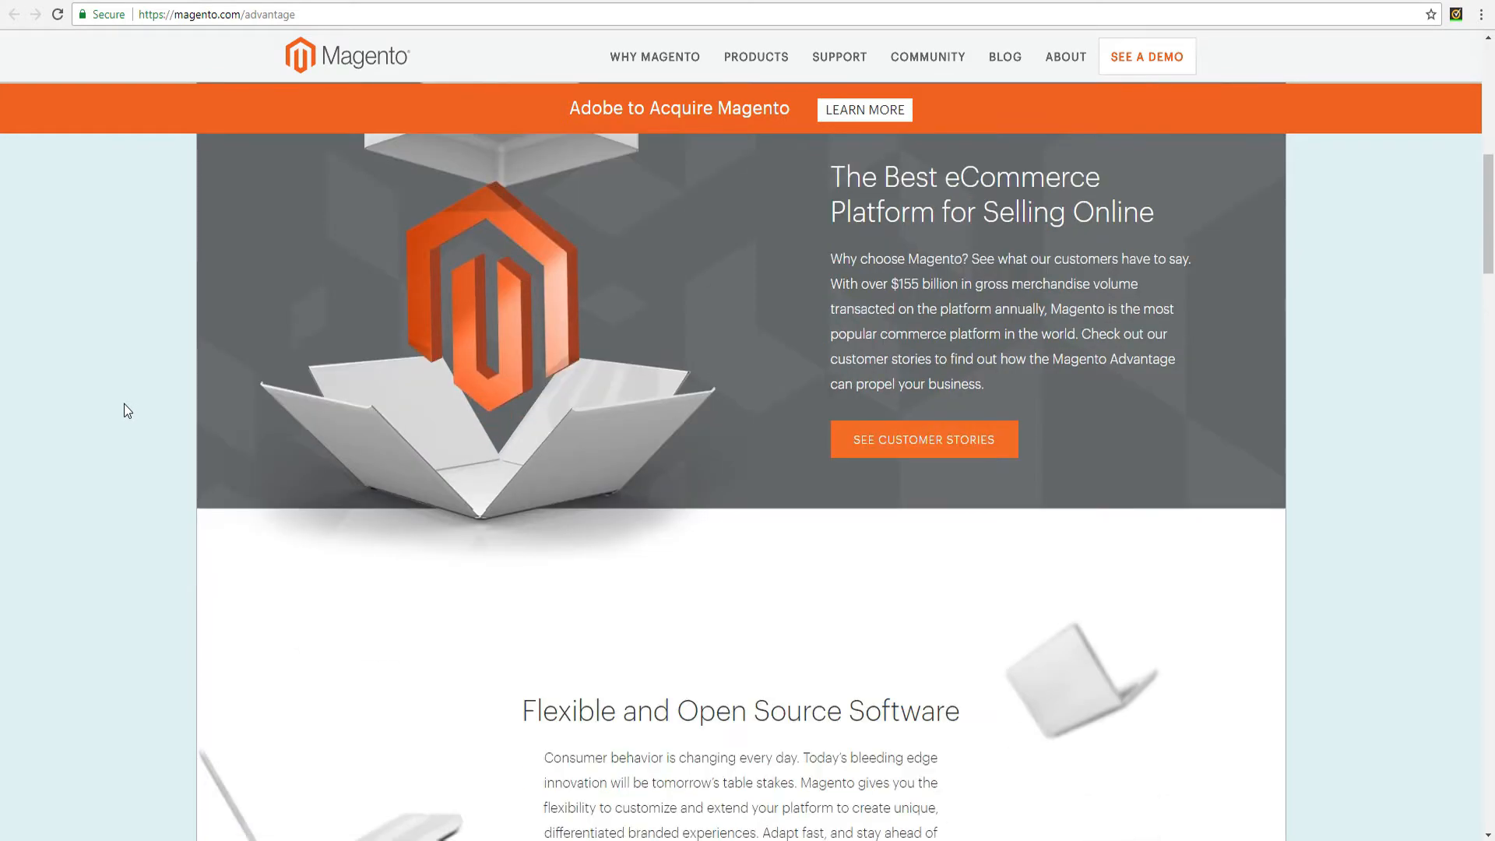
scroll(down, 3)
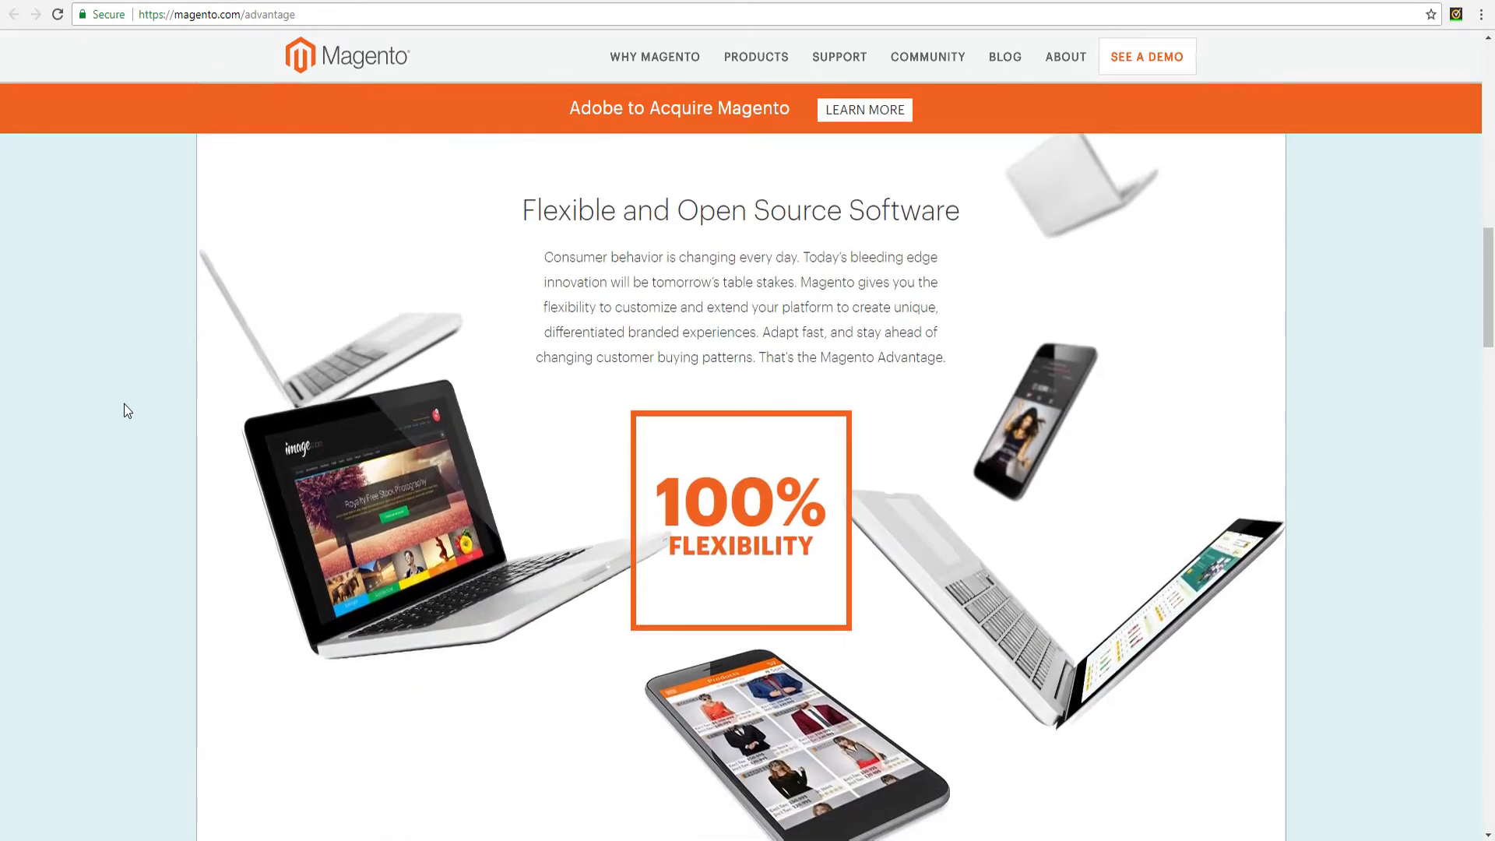
scroll(down, 3)
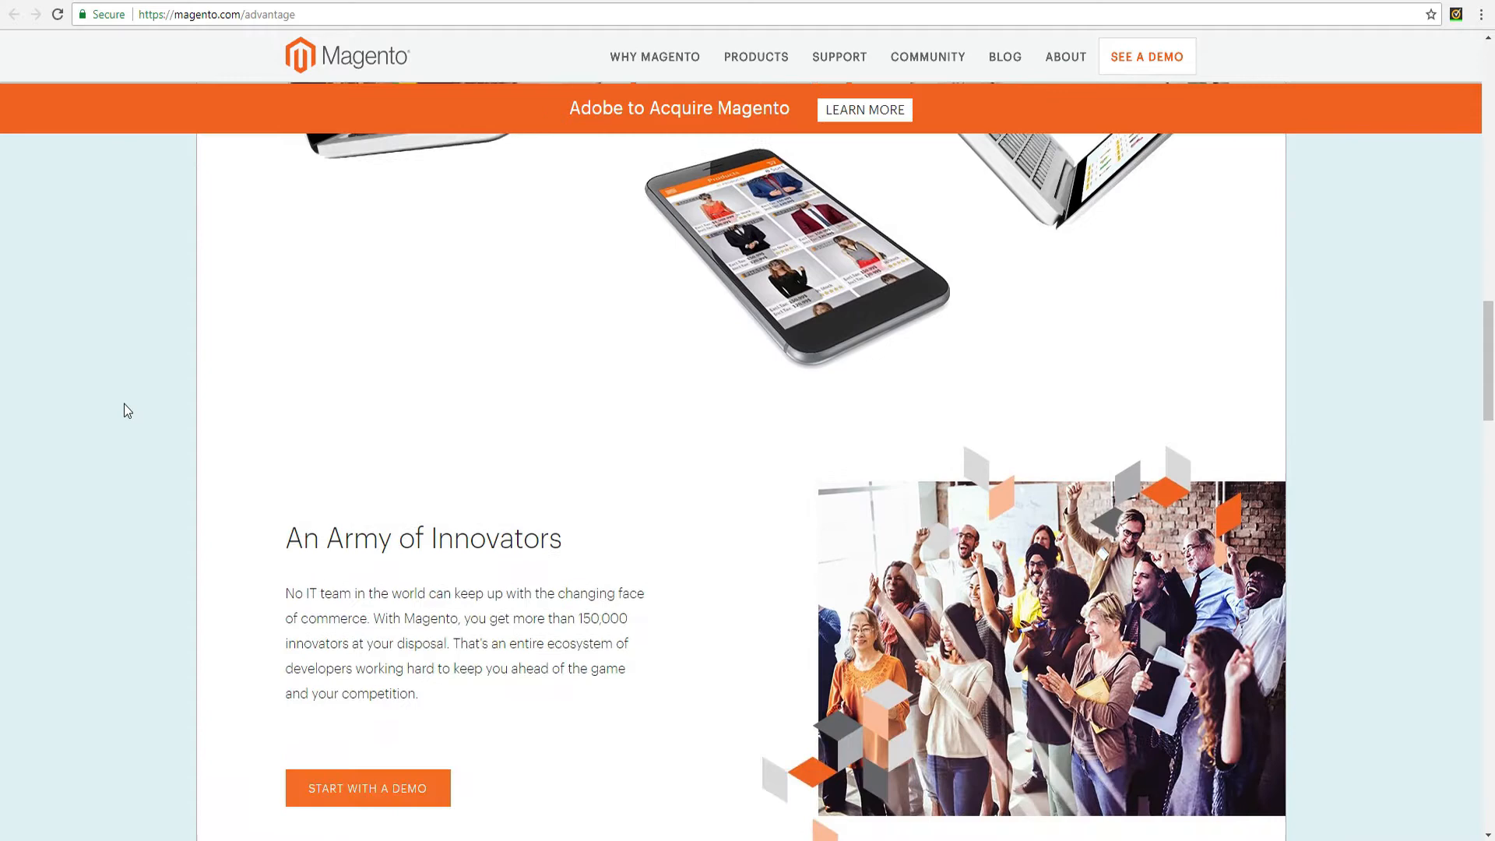
scroll(down, 3)
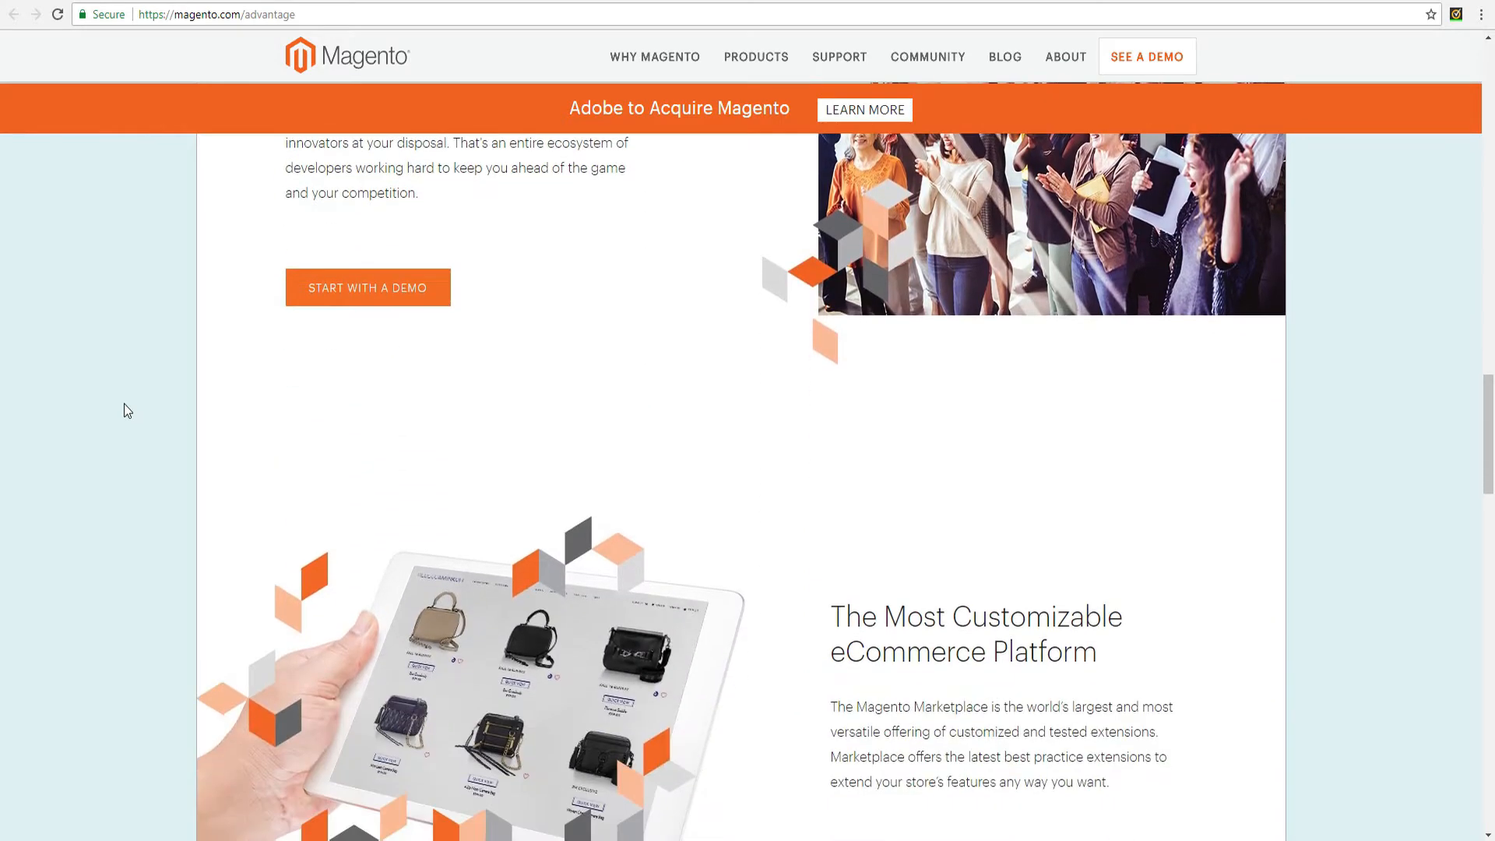
scroll(down, 3)
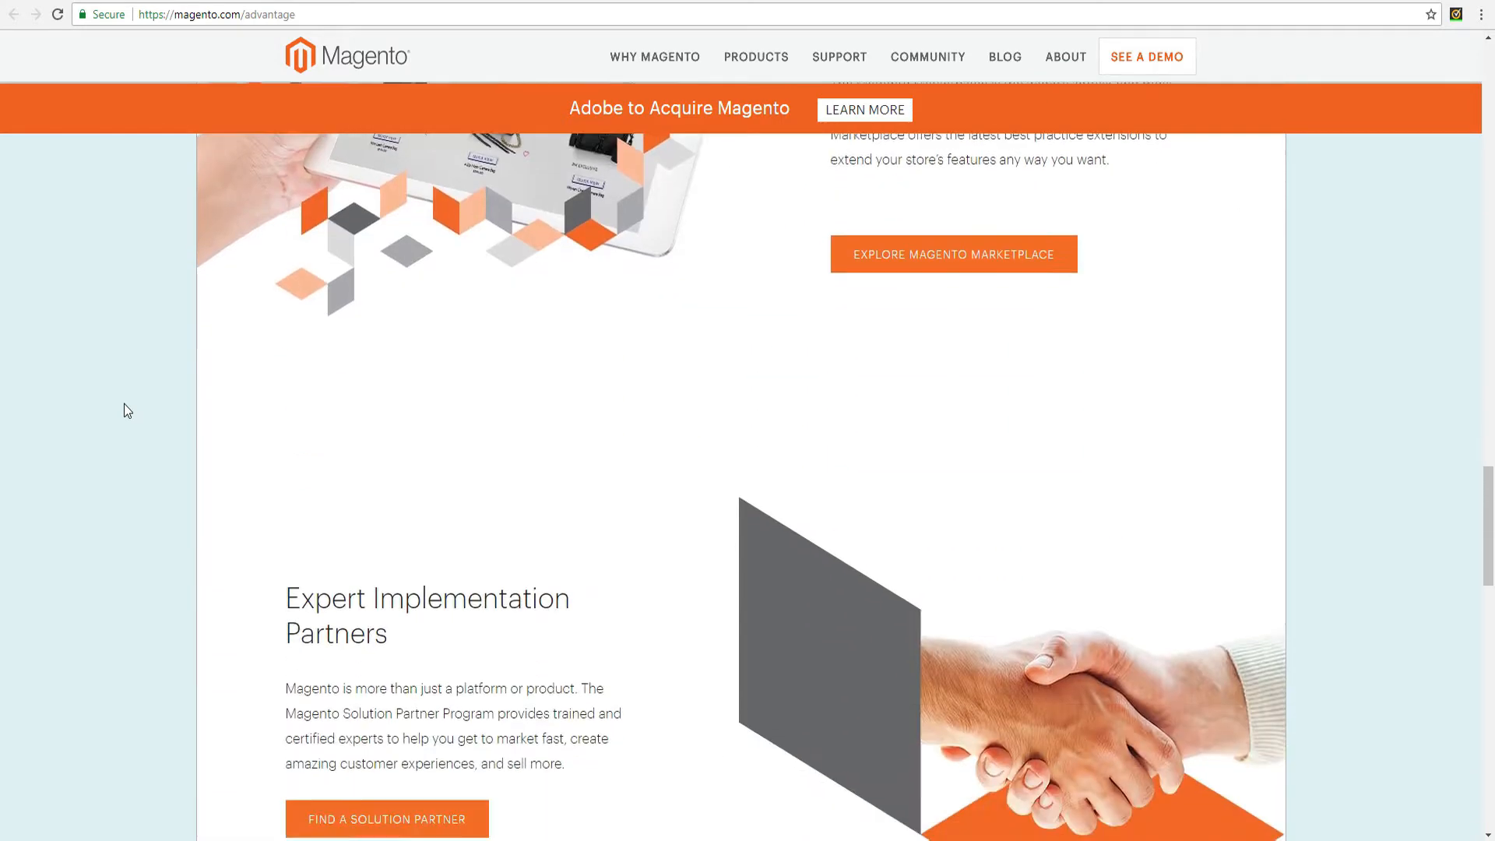
scroll(down, 3)
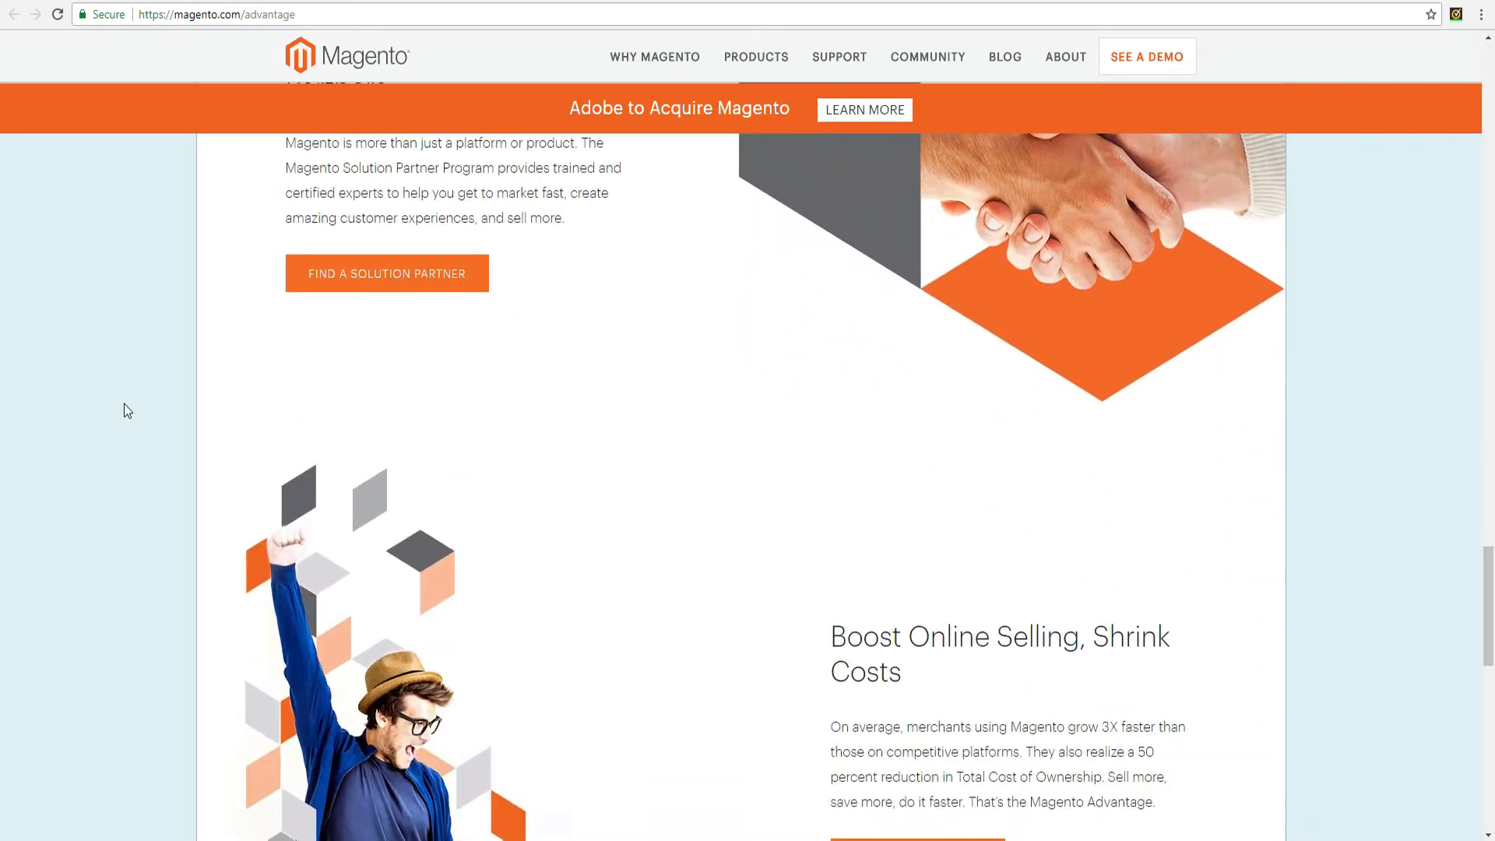
scroll(down, 3)
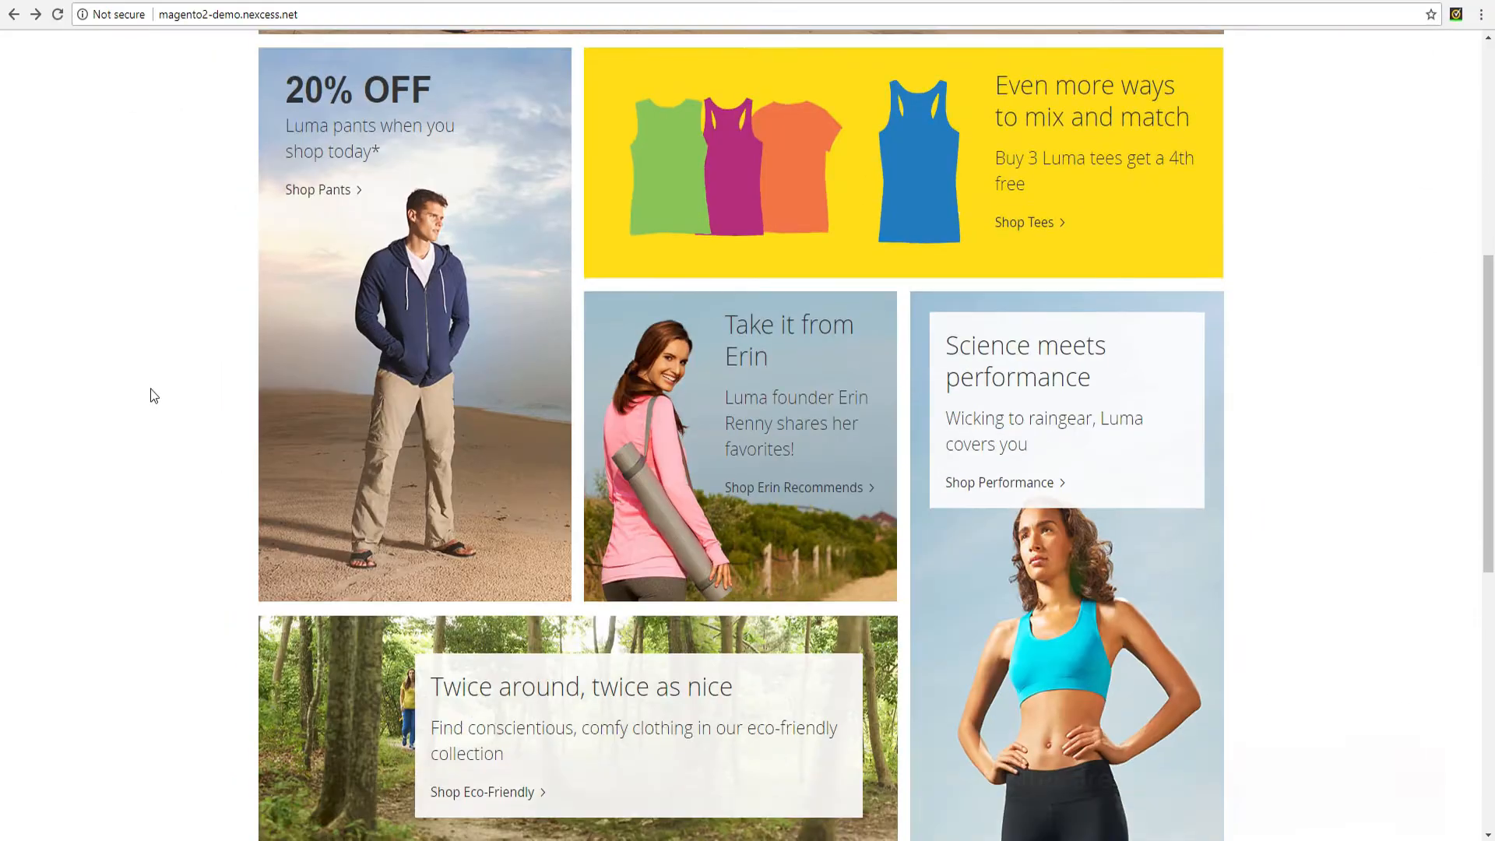
Browse the XL eco-friendly collection, then view the Helios EverCool Tee's More Information and Reviews tabs
scroll(down, 3)
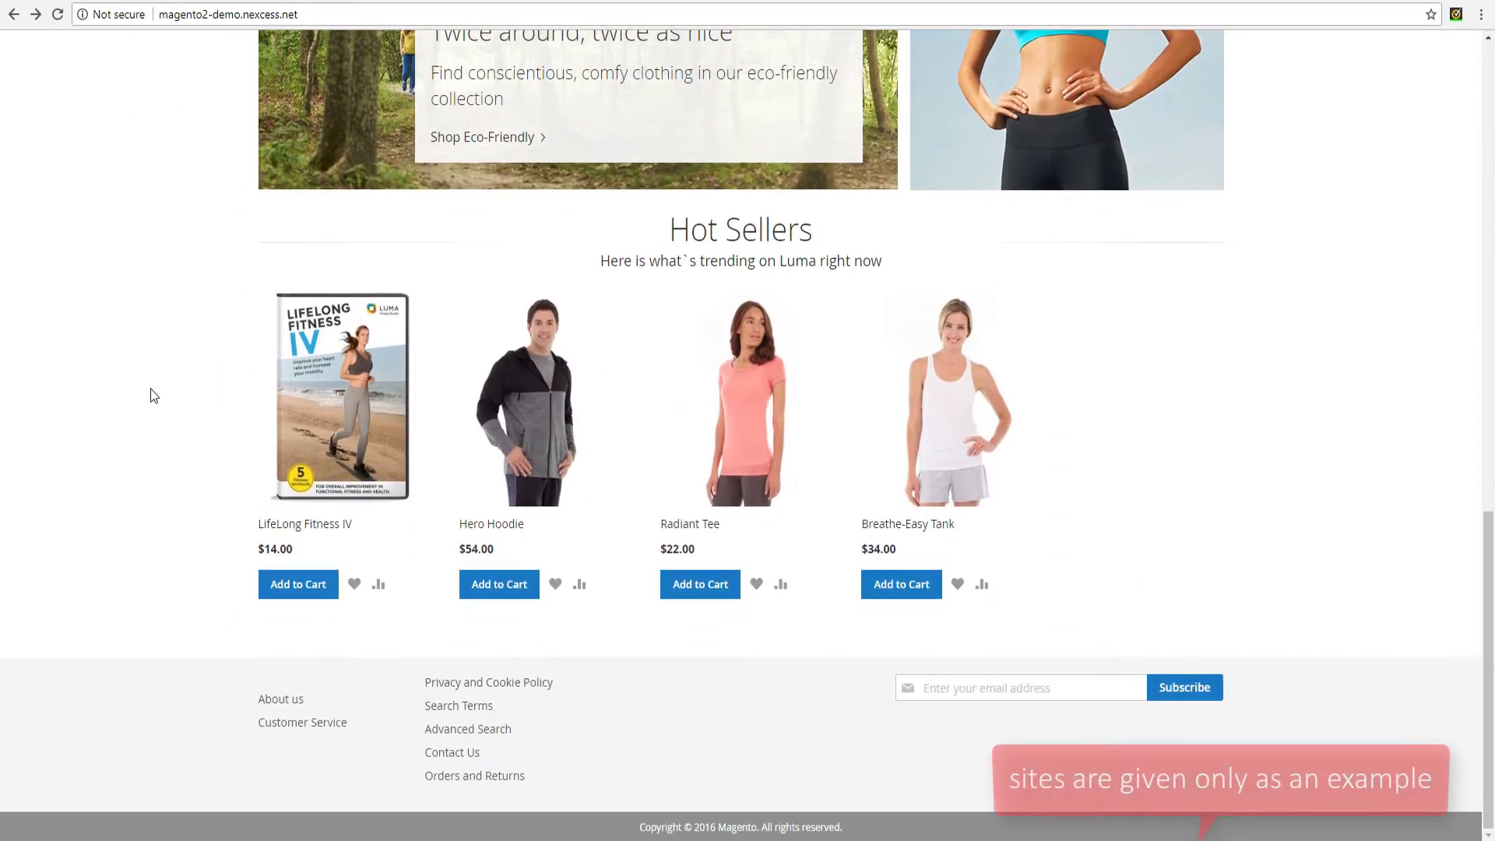
click(488, 136)
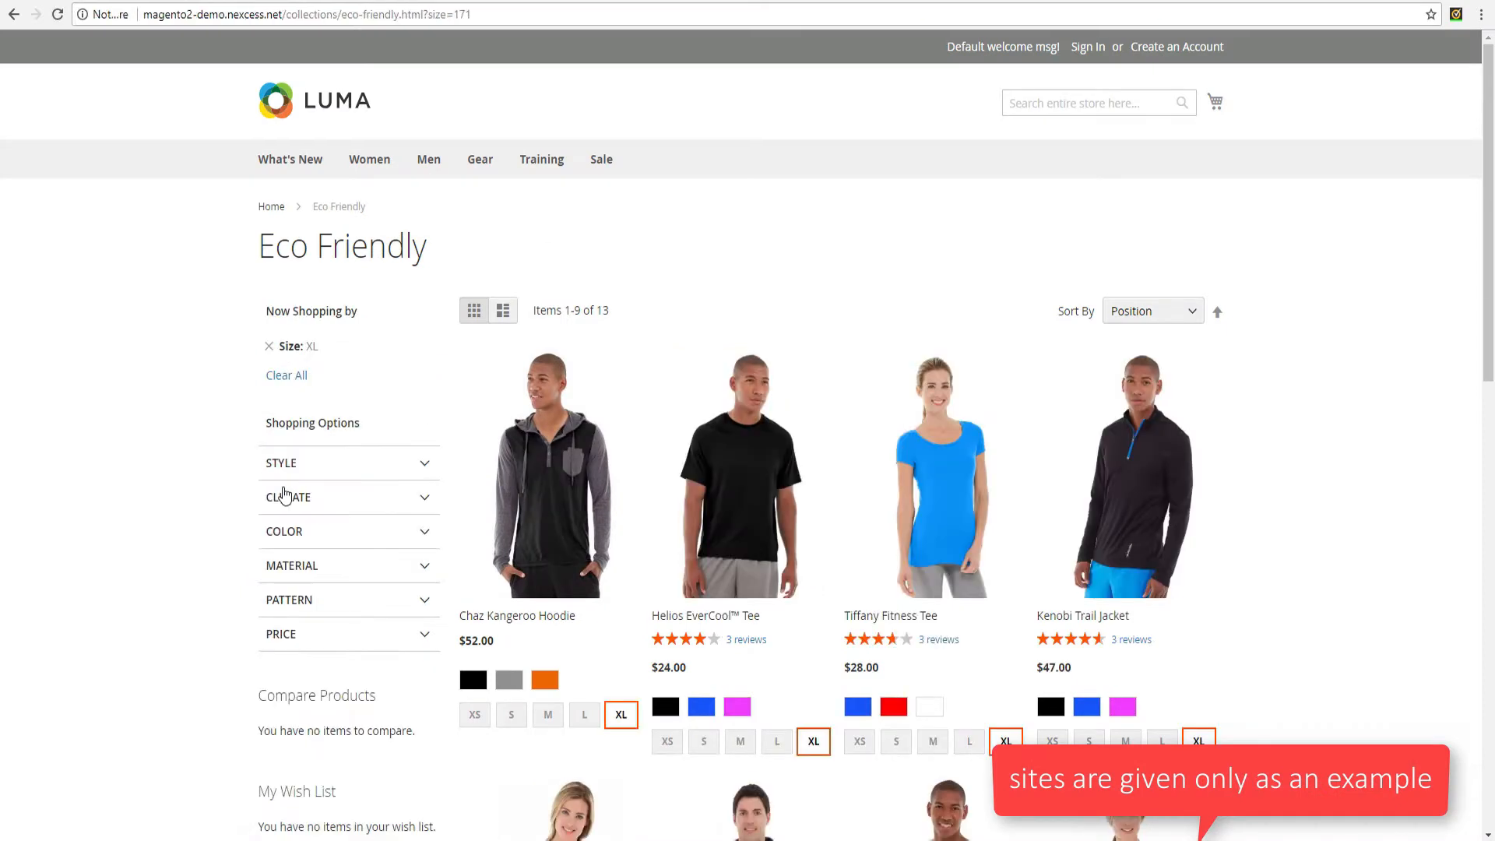
scroll(down, 3)
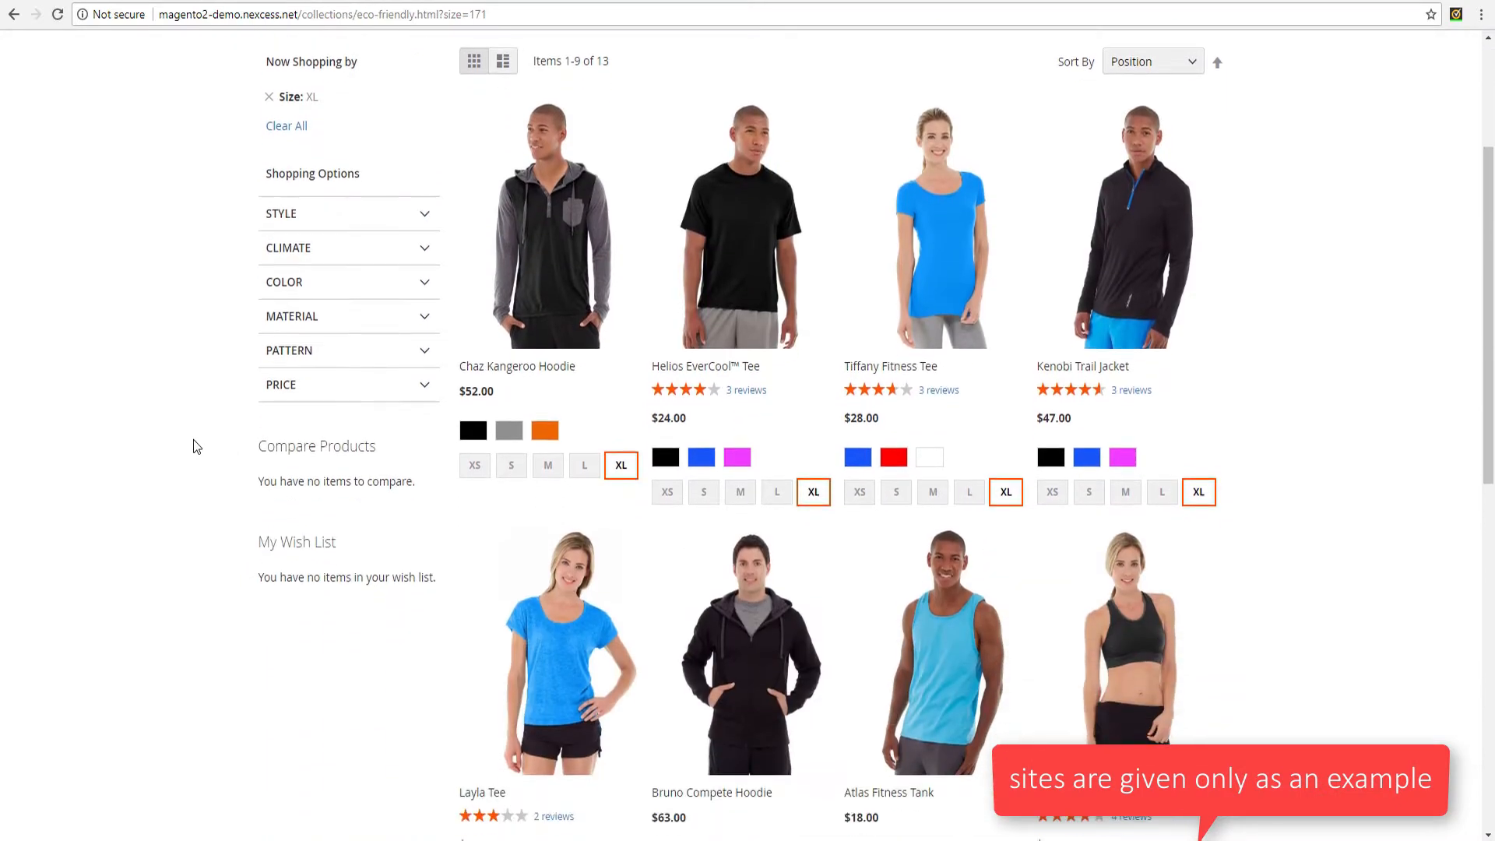
scroll(down, 3)
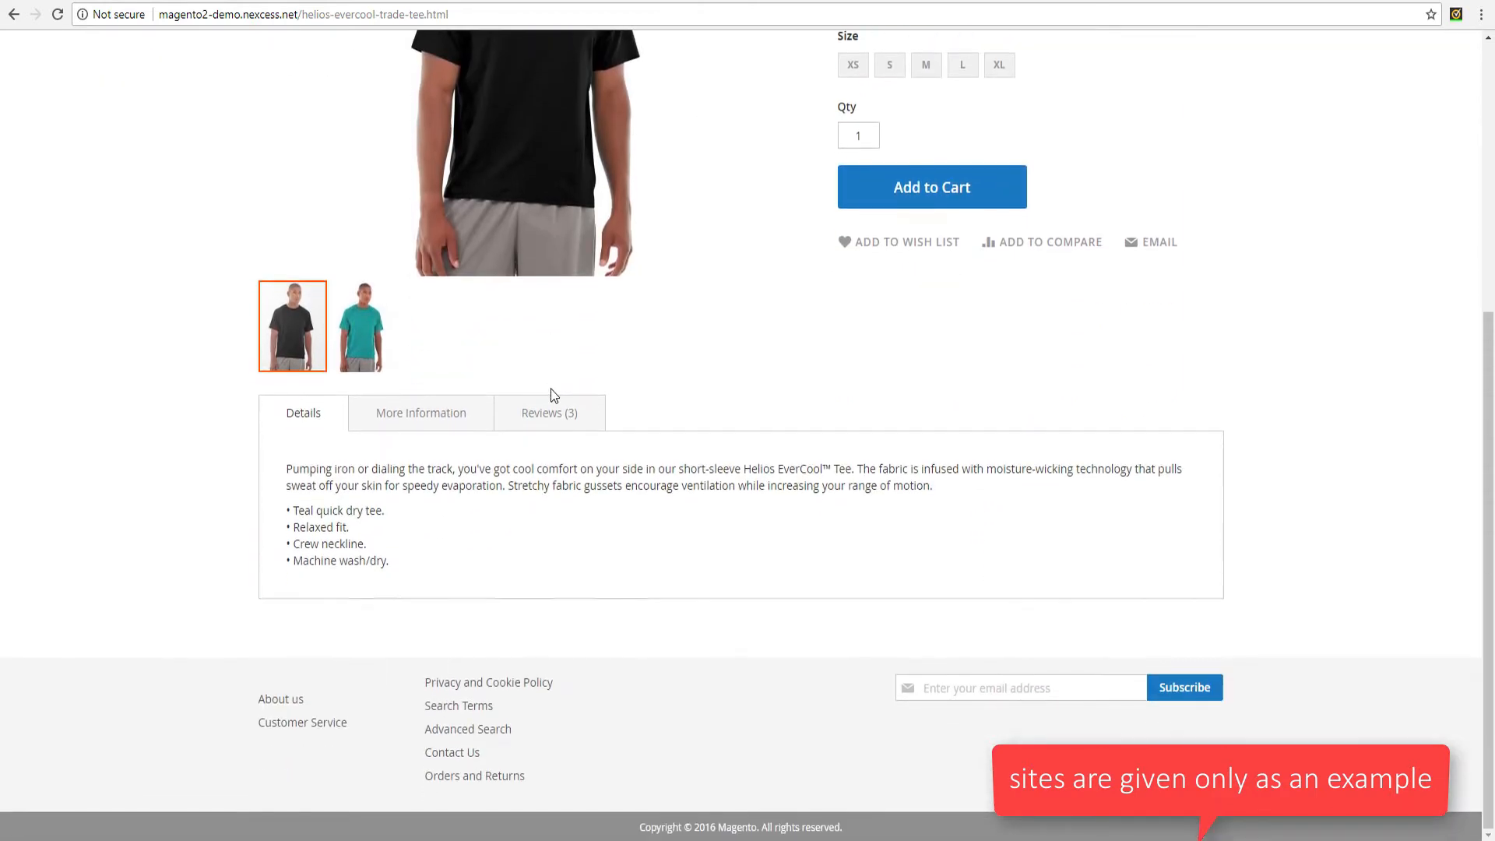
click(420, 413)
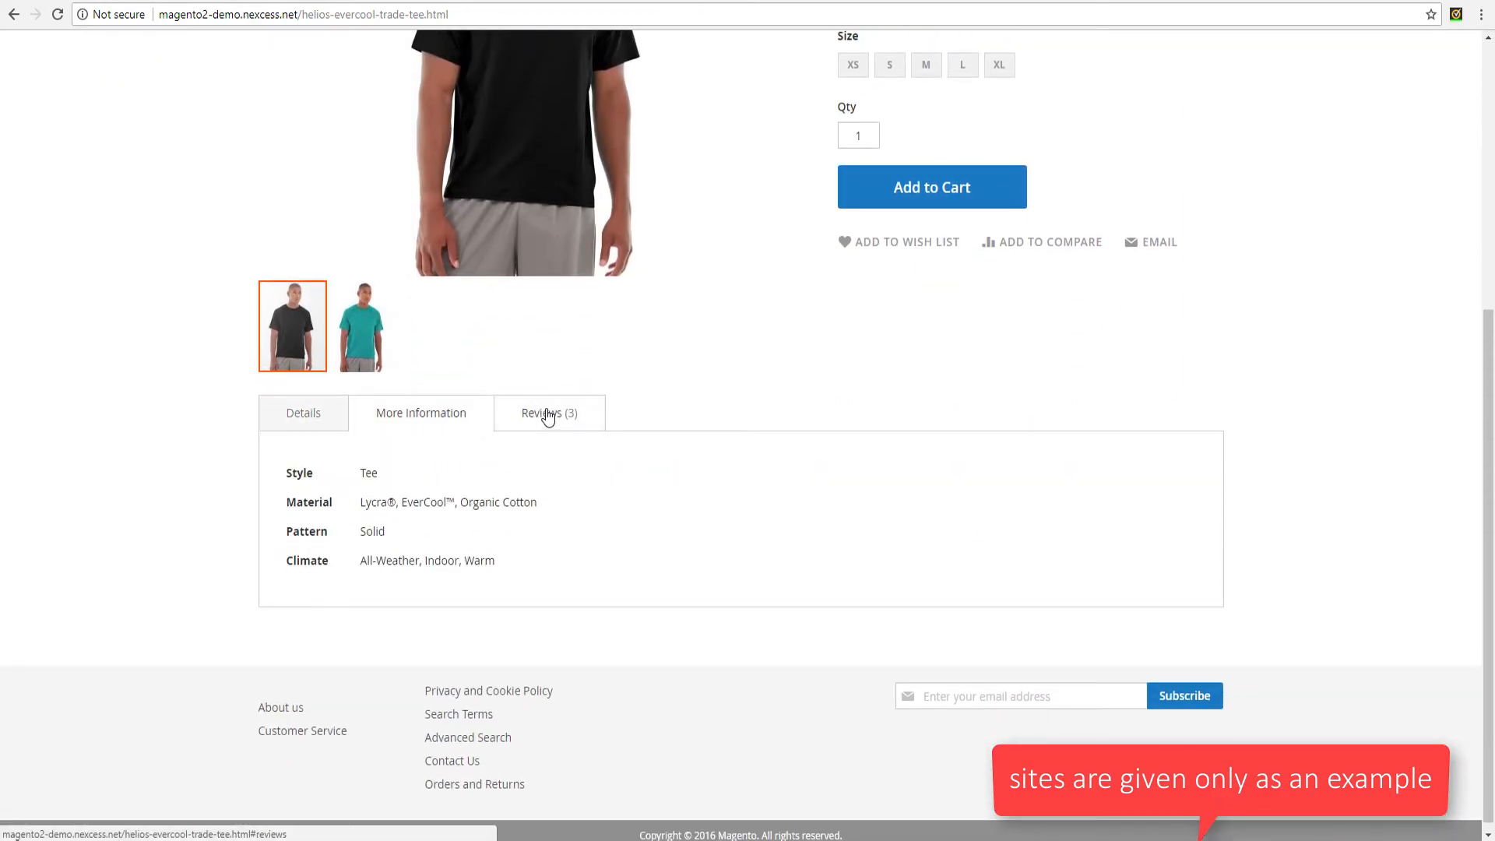
click(549, 413)
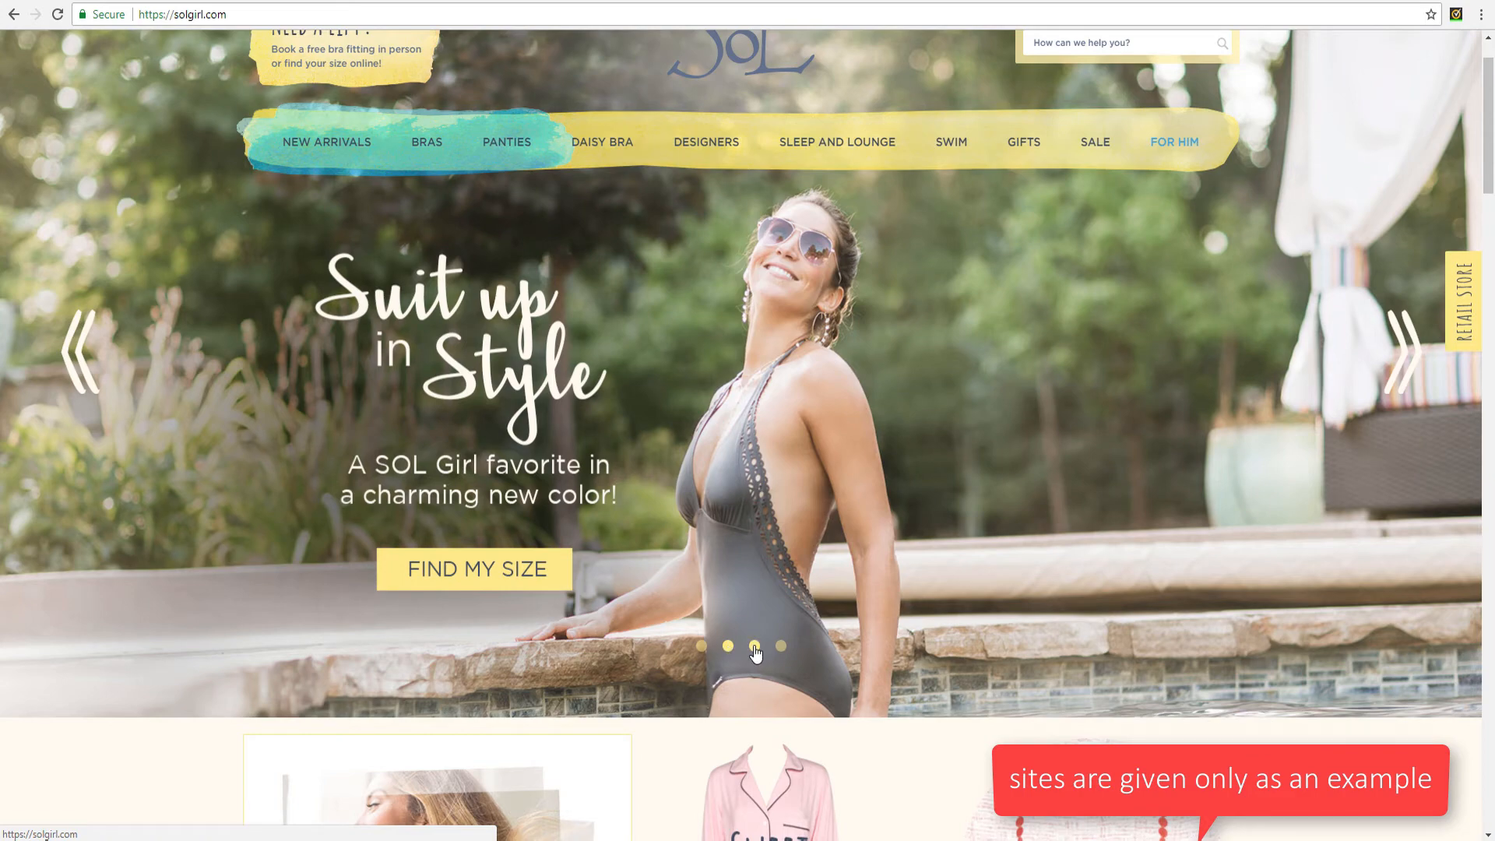
Switch the SOL Girl banner to another slide and scroll through the promotional sections
click(780, 646)
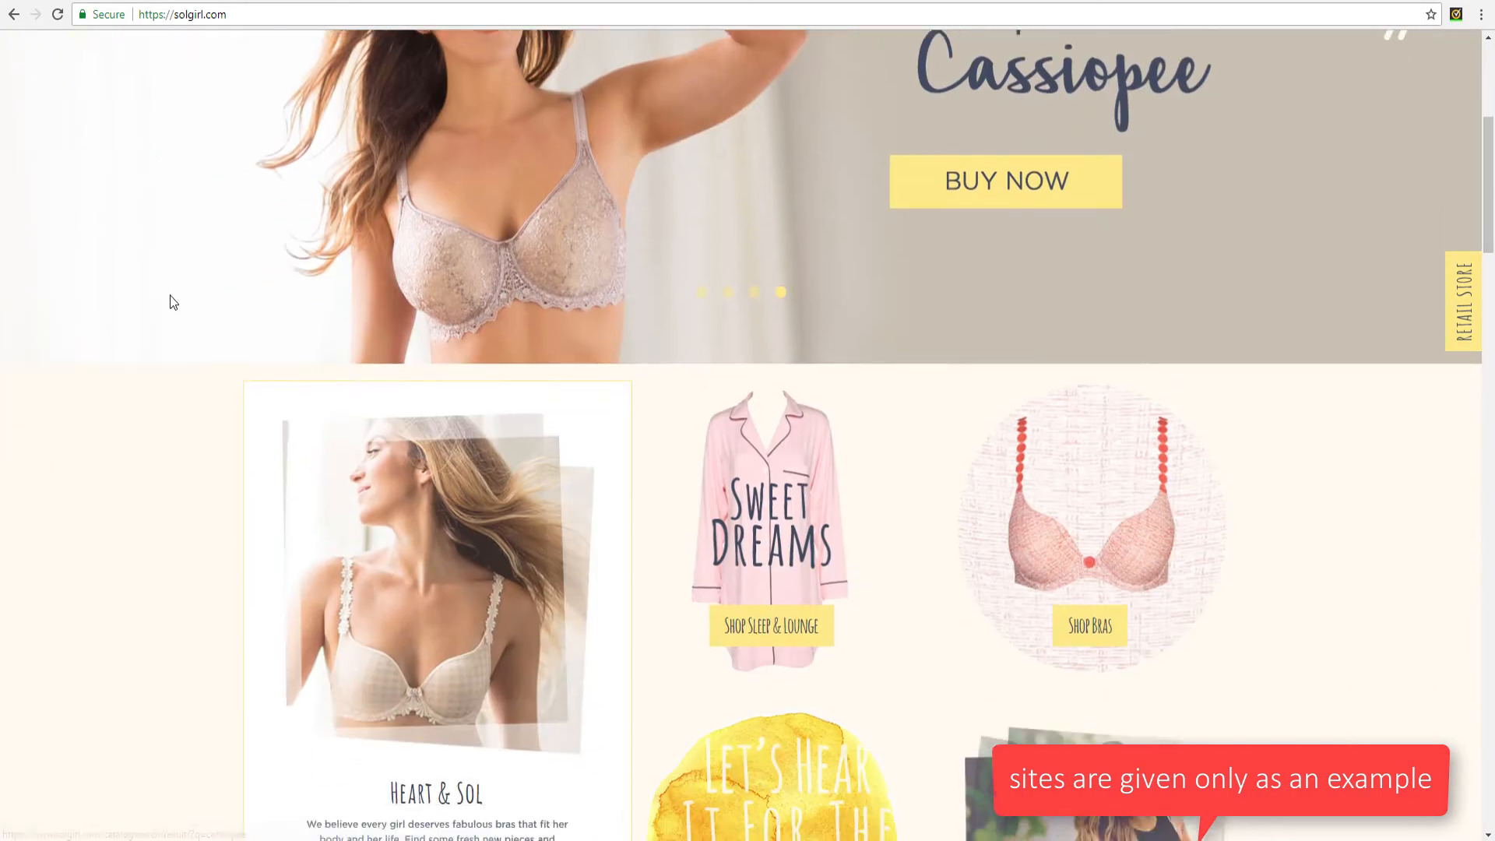
scroll(down, 3)
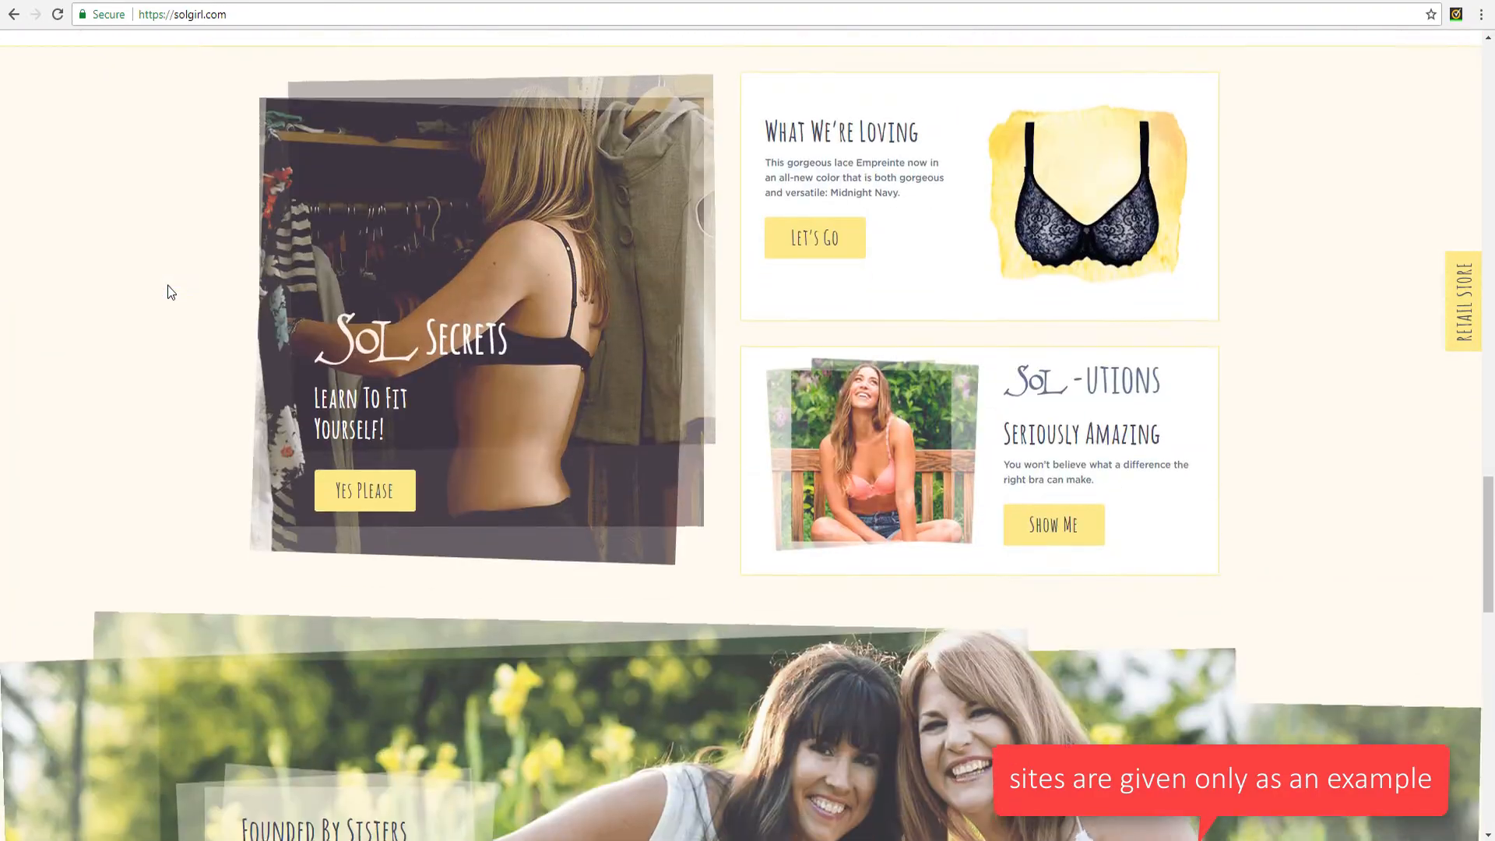
scroll(down, 3)
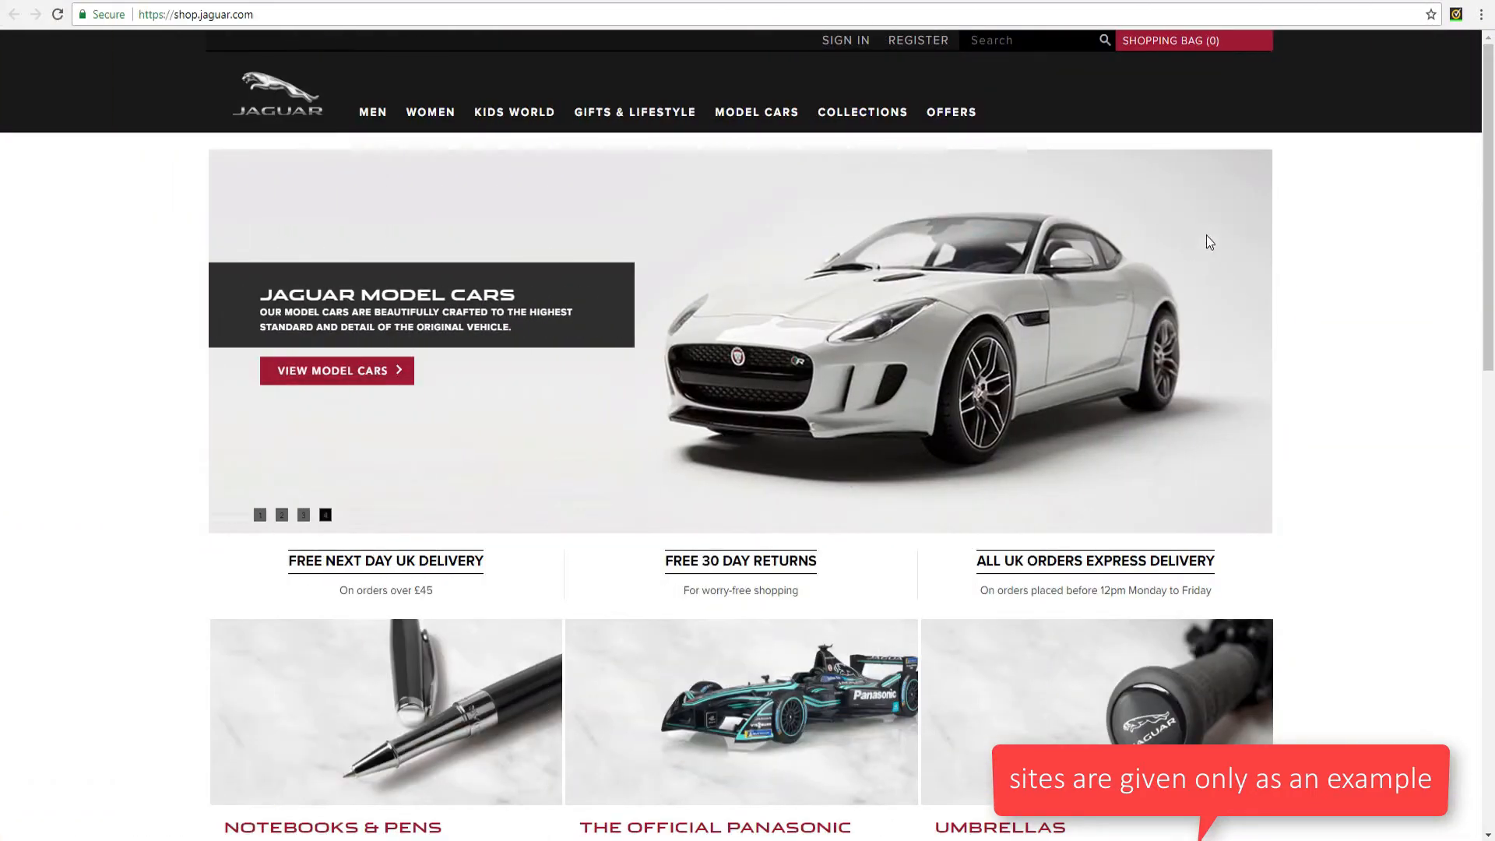
Scroll past the Jaguar category tiles and product carousels to the newsletter signup
scroll(down, 3)
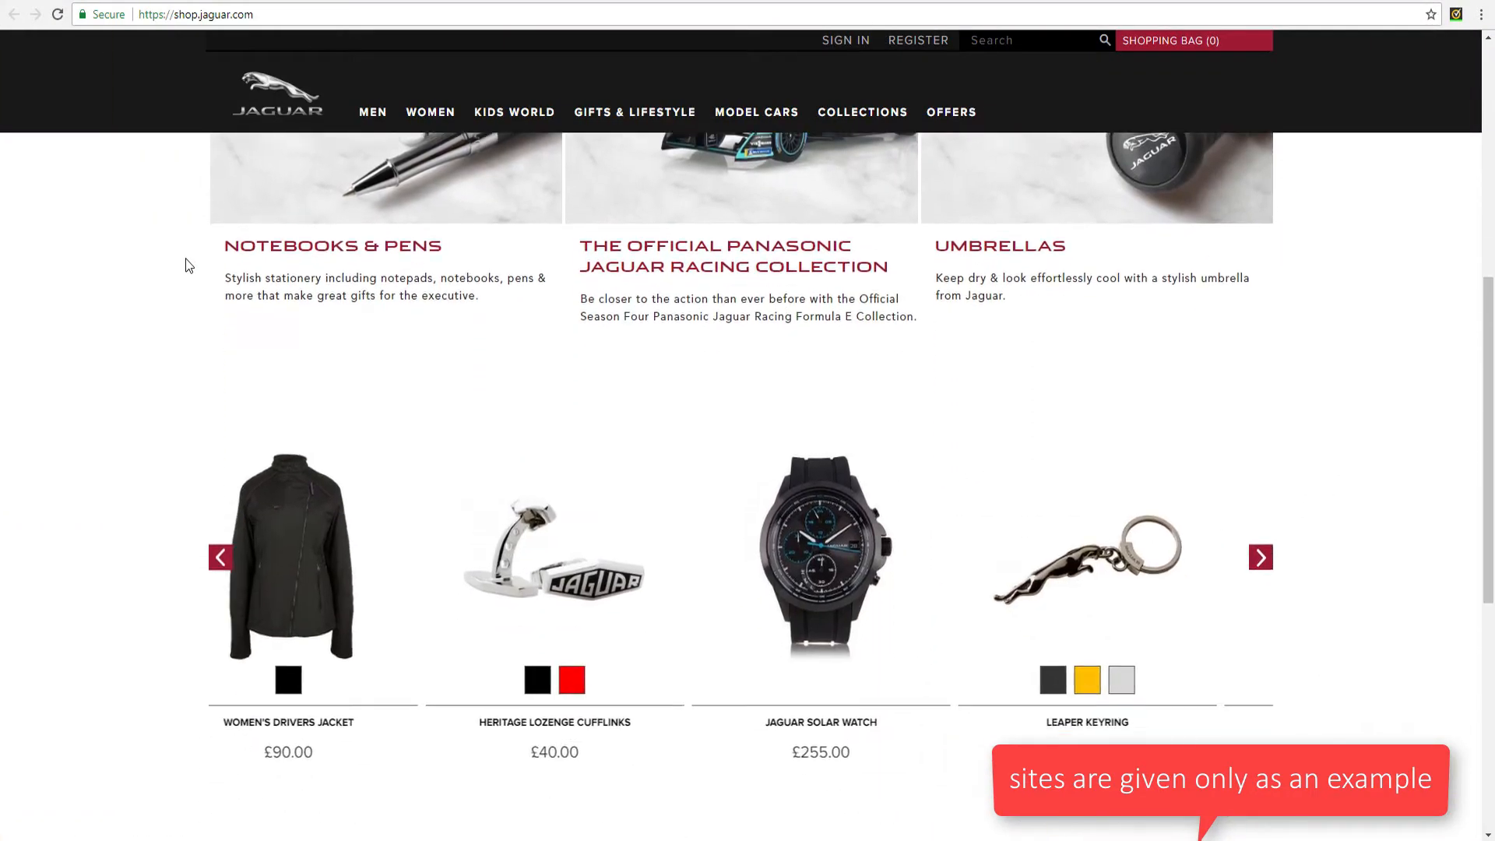
scroll(down, 3)
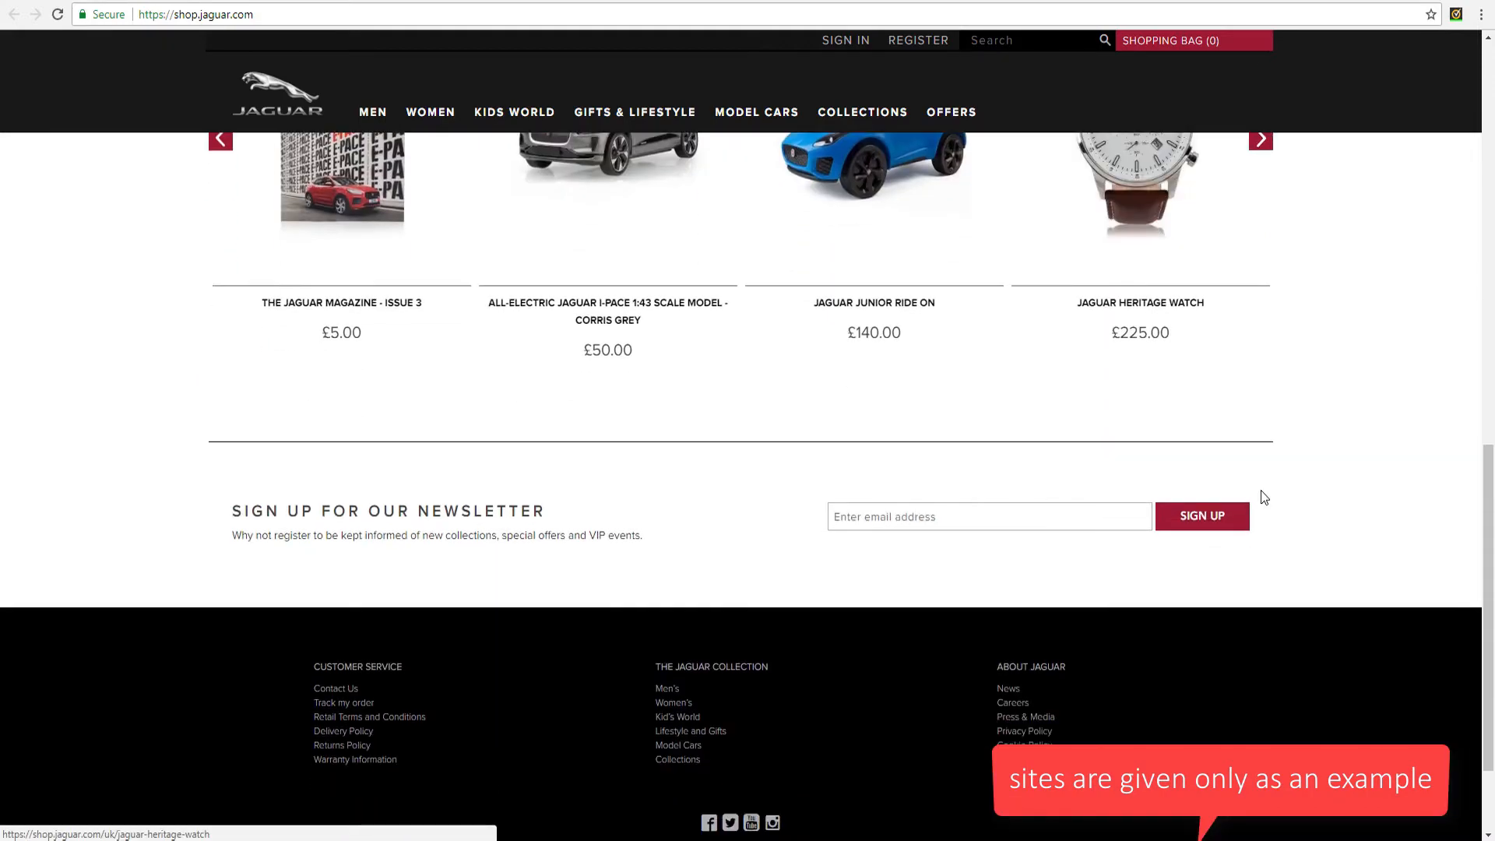